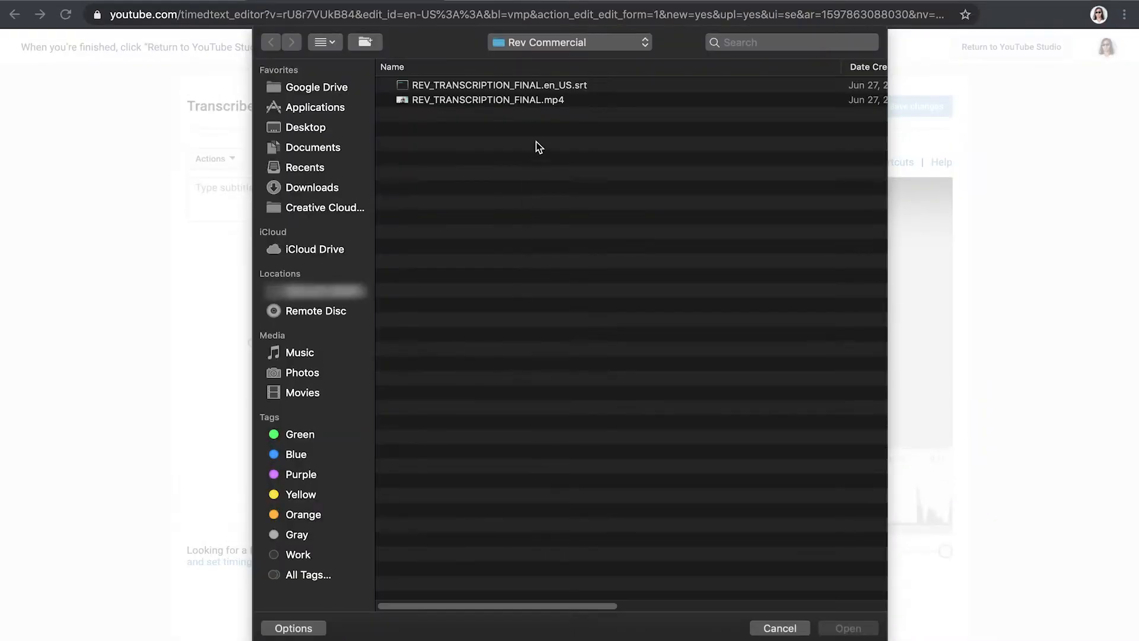
Step: Attach REV_TRANSCRIPTION_FINAL.en_US.srt as the English subtitles file
left_click(498, 85)
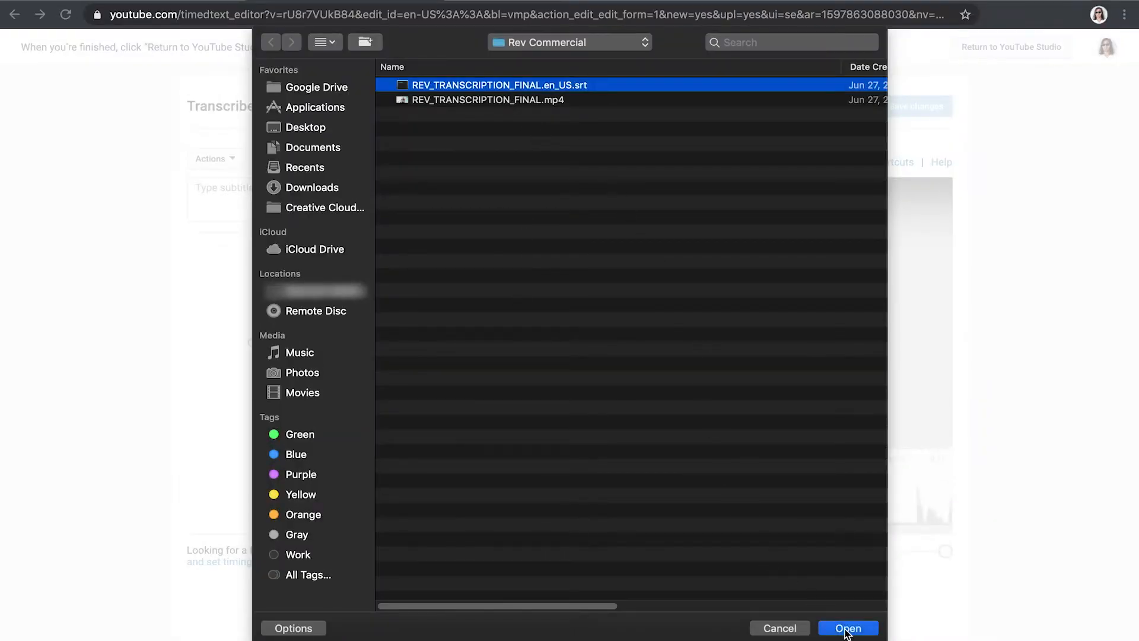
left_click(847, 628)
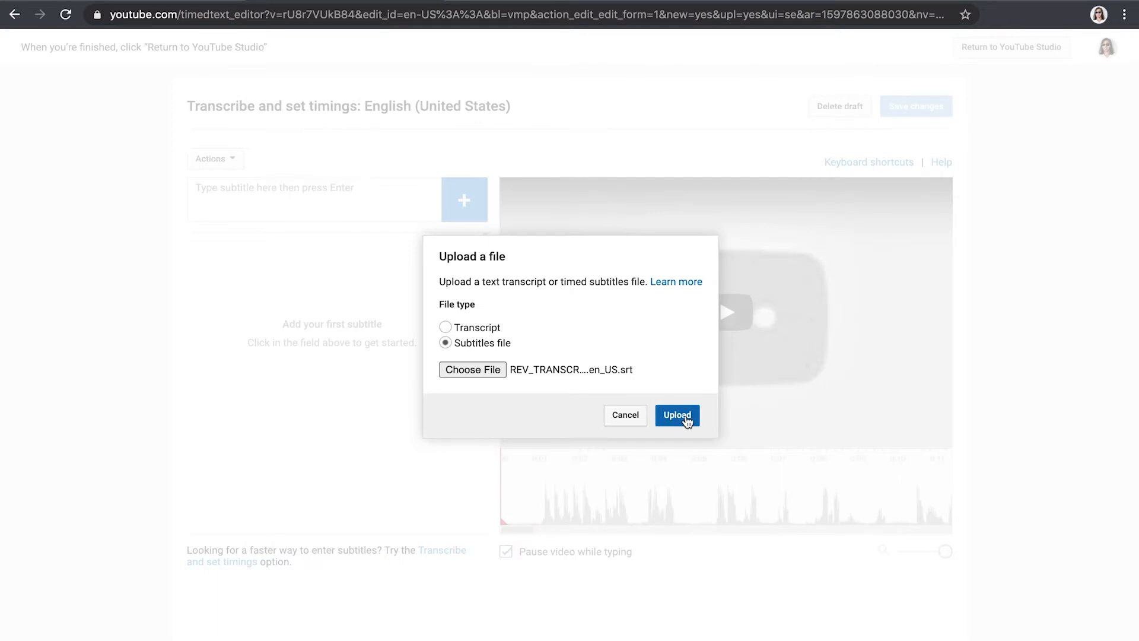
Step: Upload the subtitles file, then switch to the My Movie project in iMovie
left_click(676, 415)
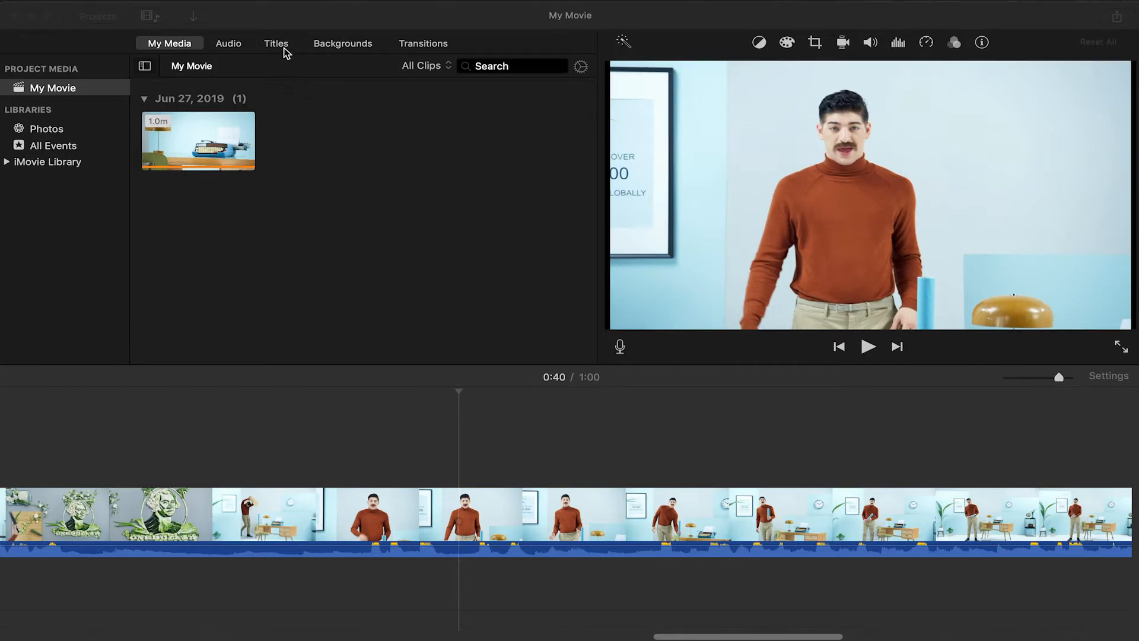
left_click(275, 43)
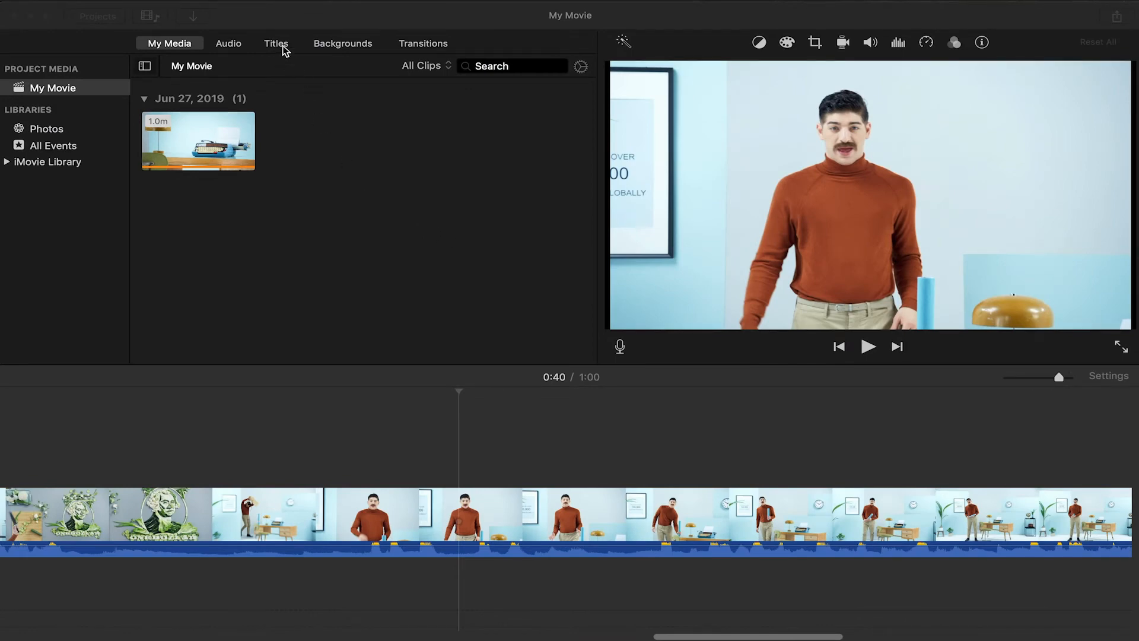
Step: Add the Standard Lower Third title from the Titles browser over the clip
left_click(276, 42)
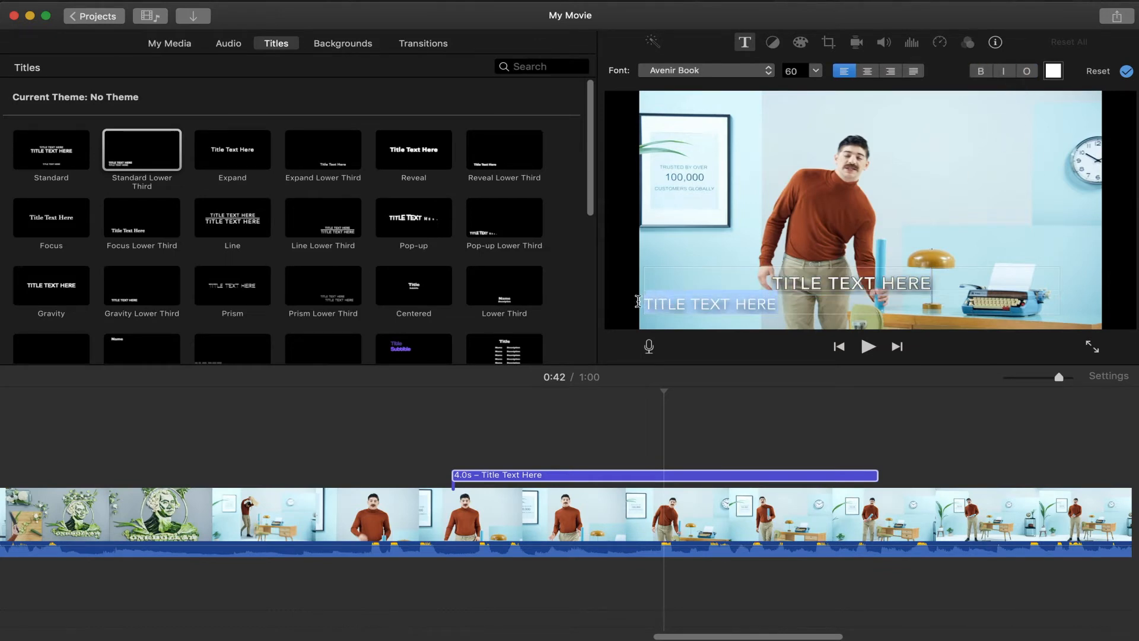
left_click(703, 70)
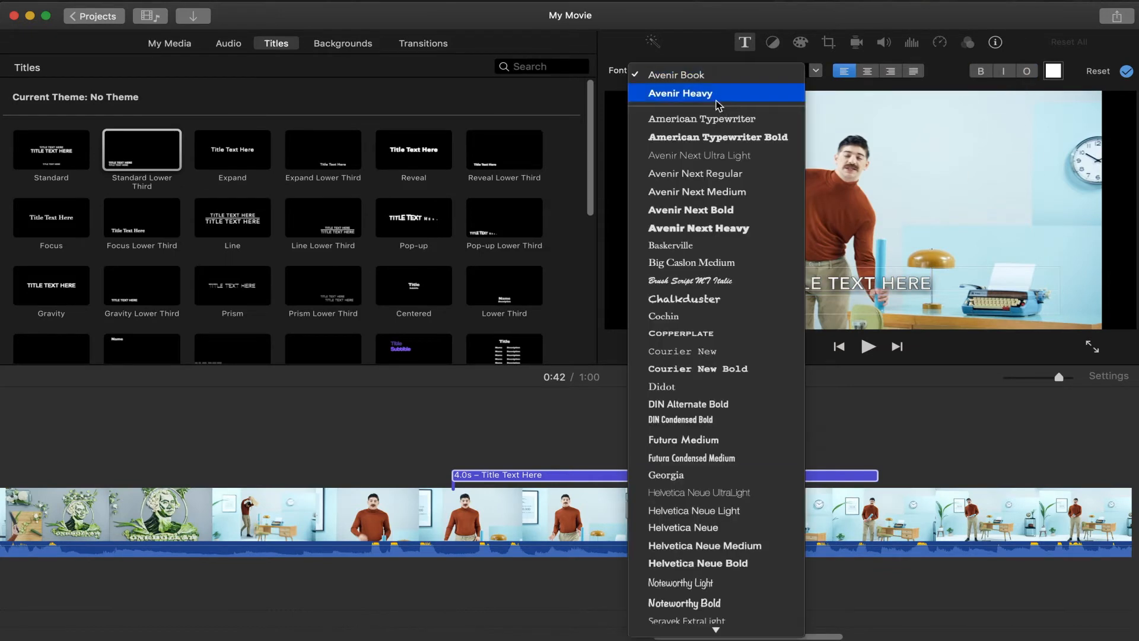
Step: Set the title font to Avenir Heavy and right-click the second text line
left_click(680, 93)
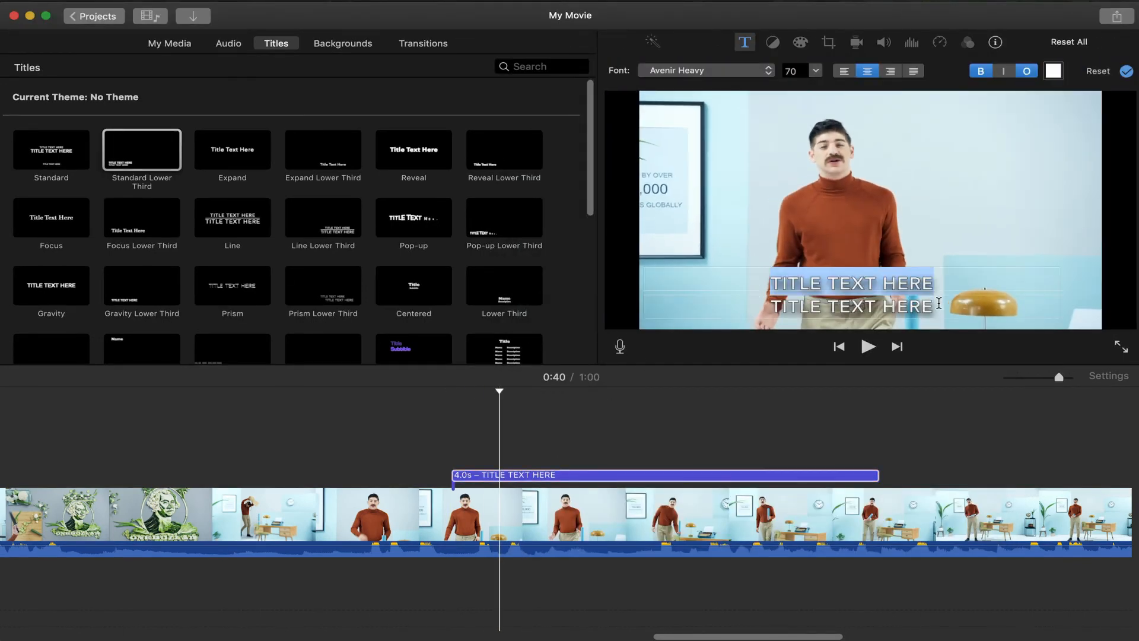
right_click(850, 305)
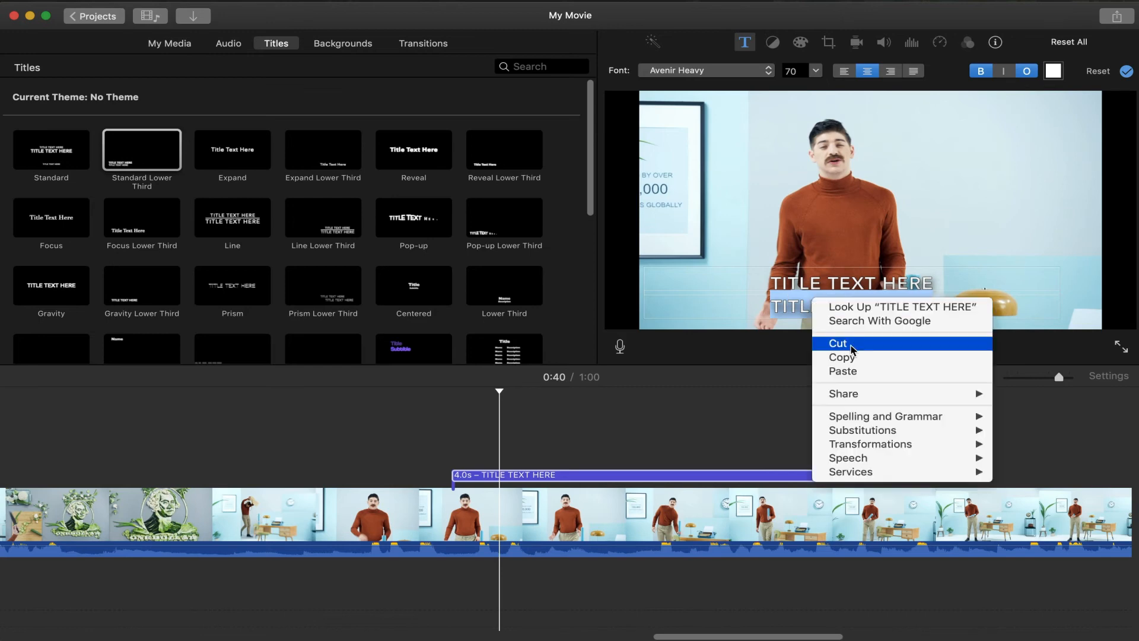